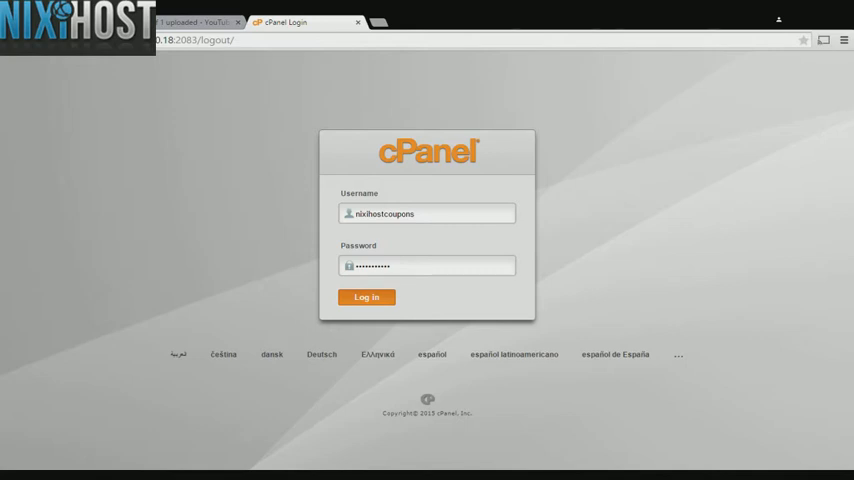
Log in to the cPanel hosting account with the username and password.
click(366, 296)
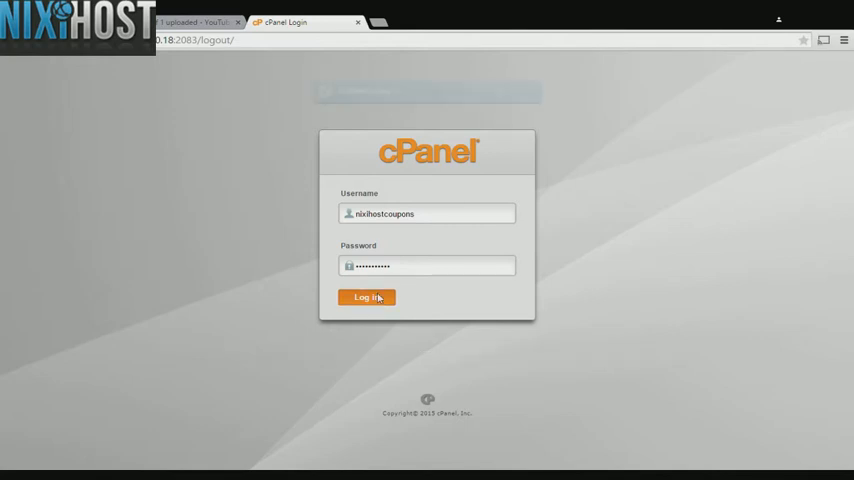
click(366, 296)
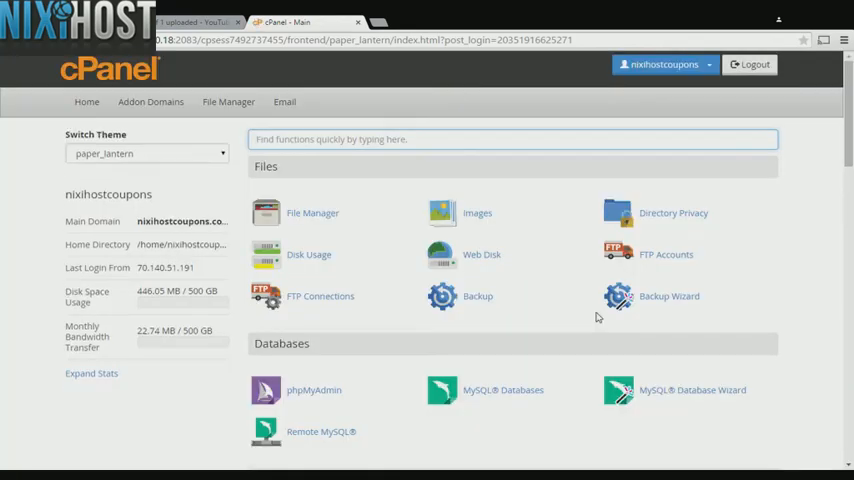
Launch the Softaculous Apps Installer from the cPanel Software section.
scroll(down, 3)
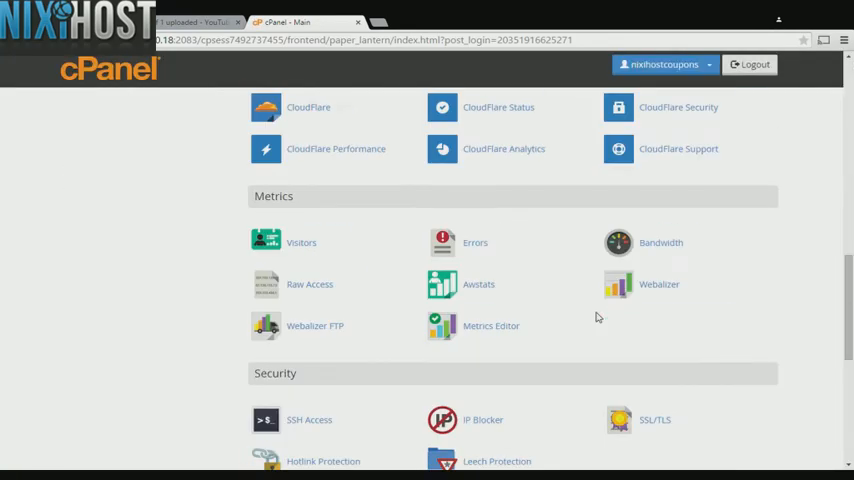
scroll(down, 3)
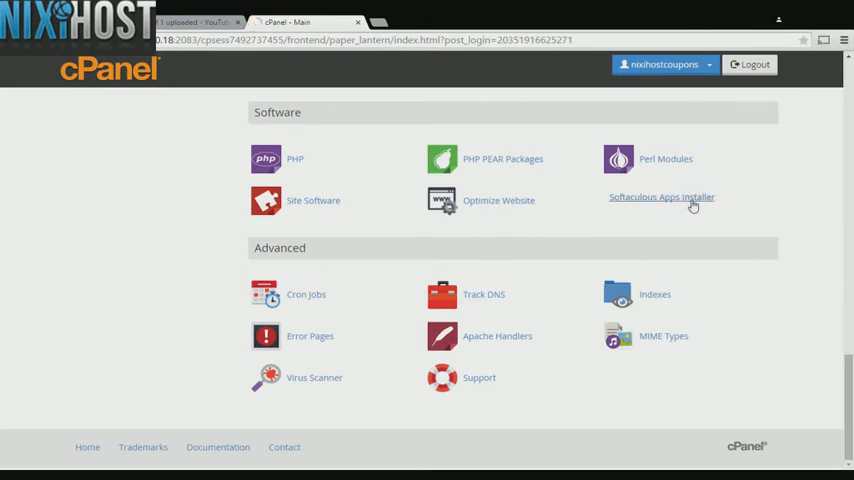
click(660, 196)
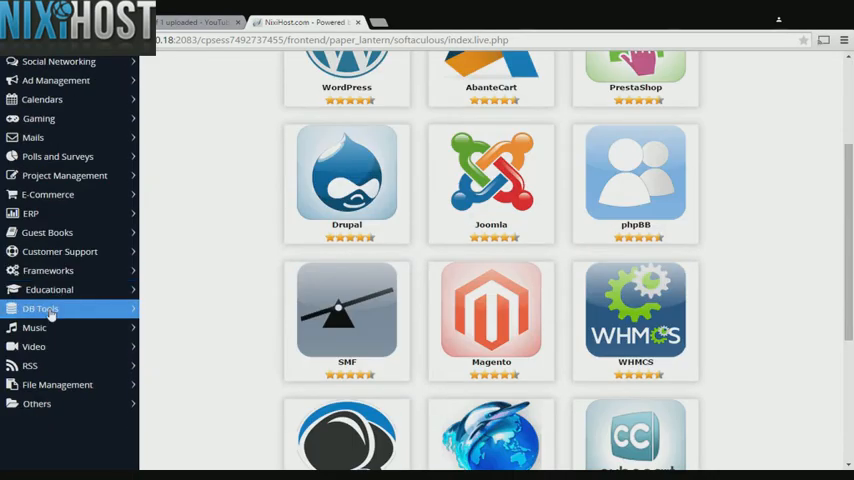
Reach the MyWebSQL application page through the DB Tools category.
click(40, 308)
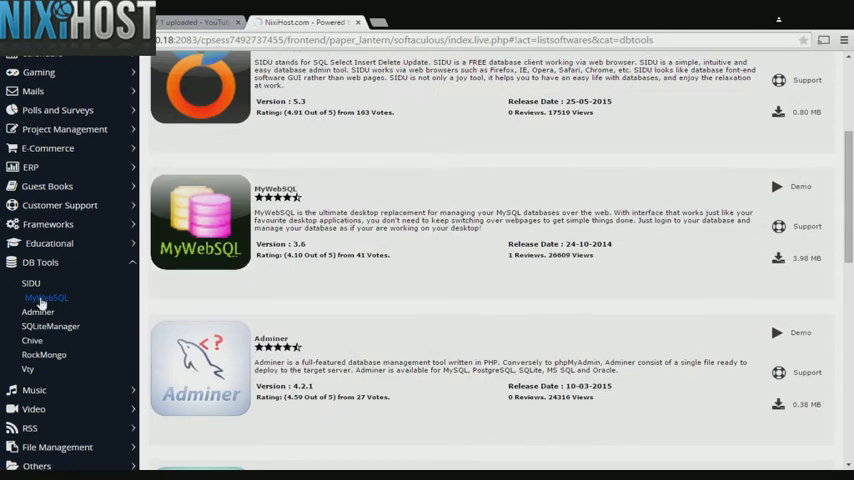
click(276, 188)
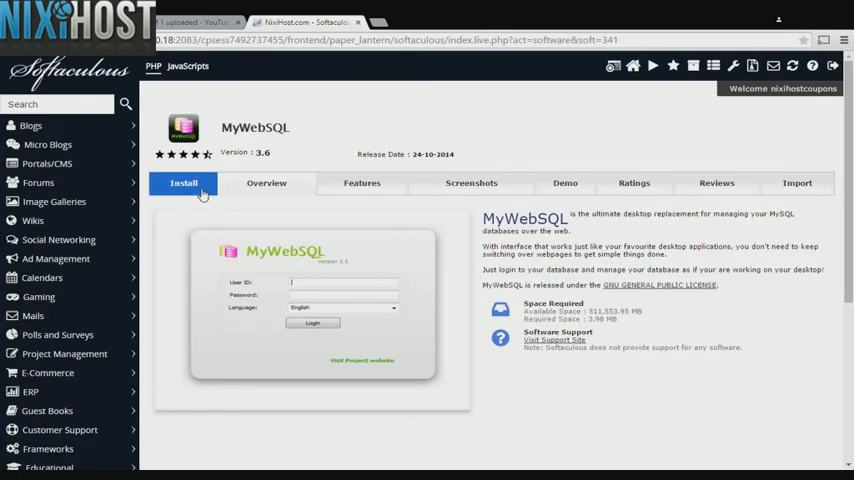
click(184, 182)
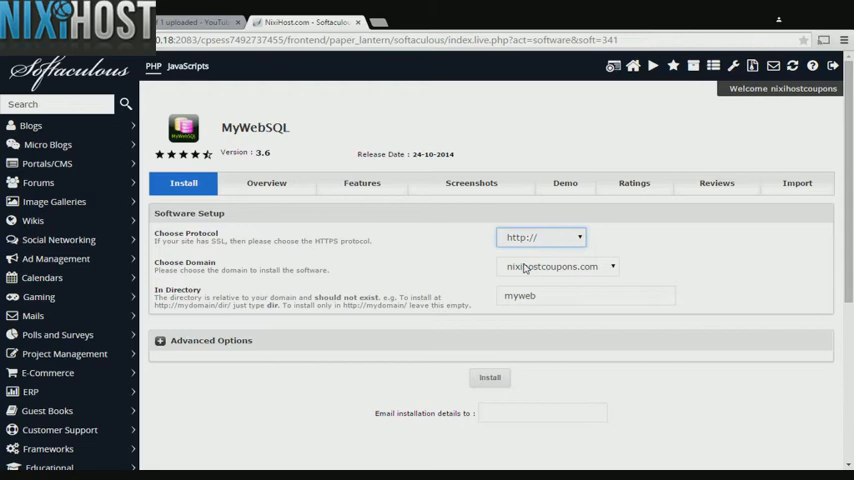
click(540, 236)
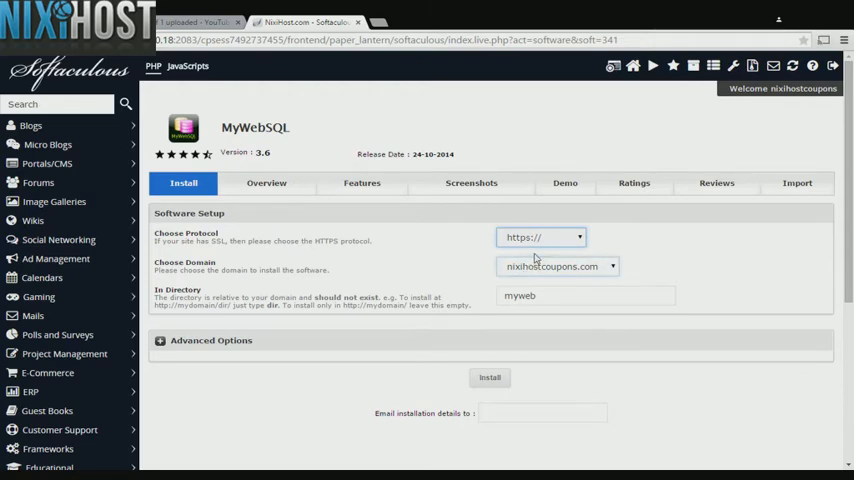
click(540, 236)
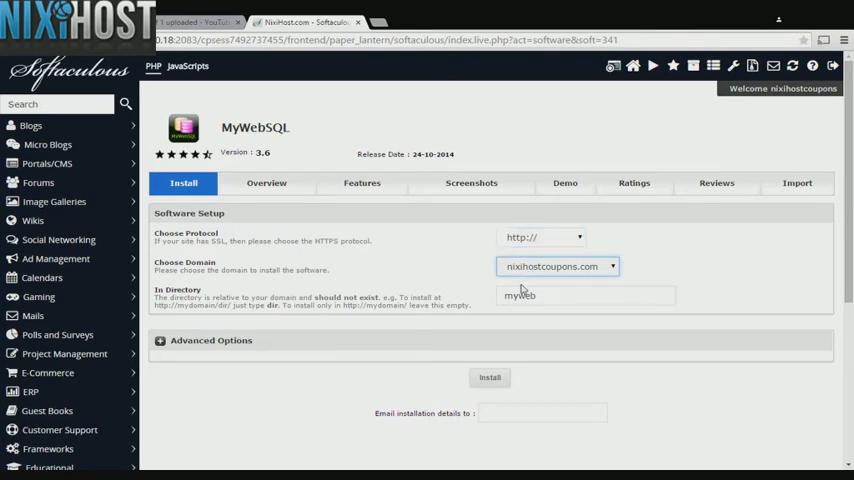
click(584, 296)
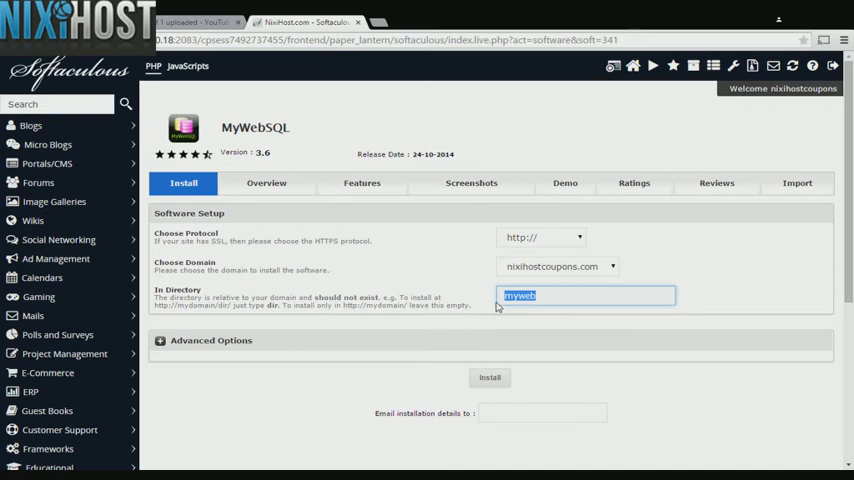
scroll(down, 3)
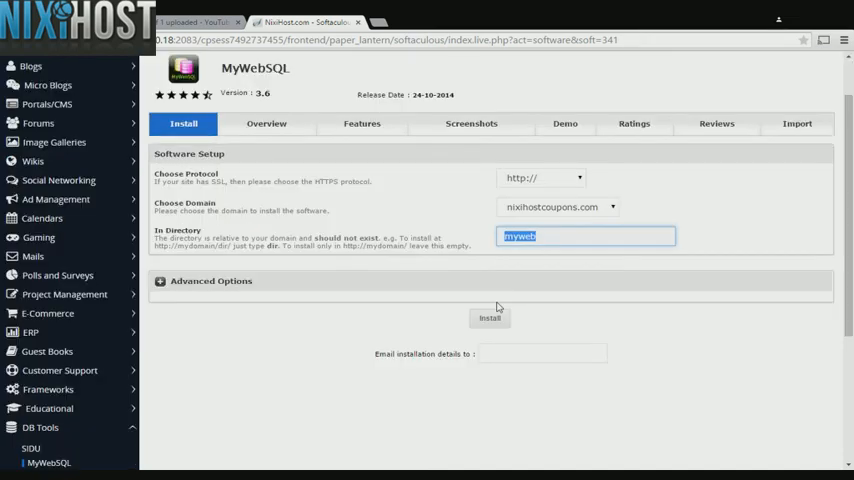
mouse_move(164, 288)
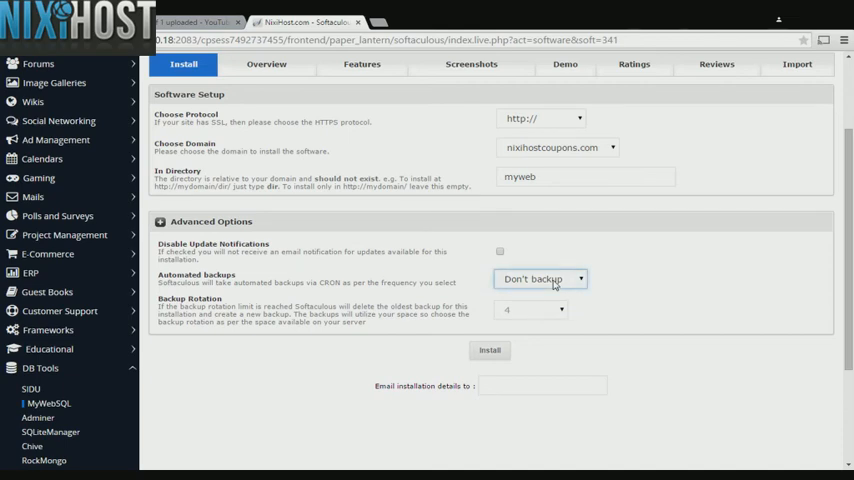
mouse_move(546, 312)
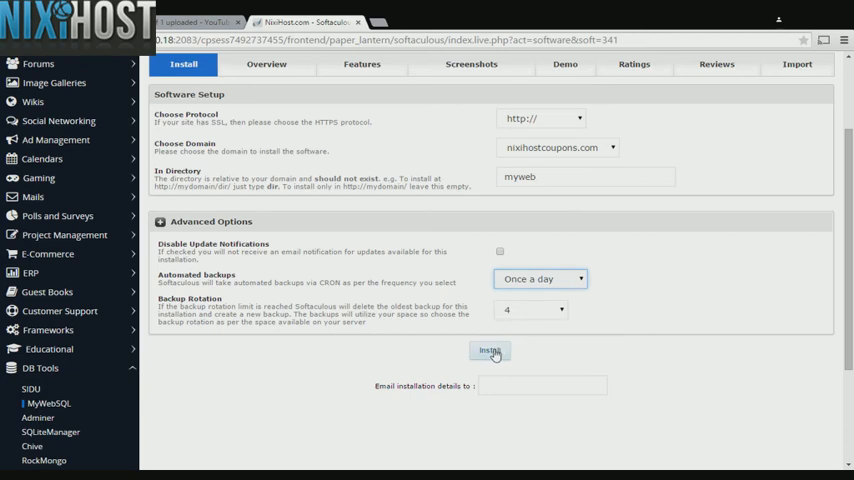
Start the MyWebSQL installation with automated backups once a day.
click(488, 350)
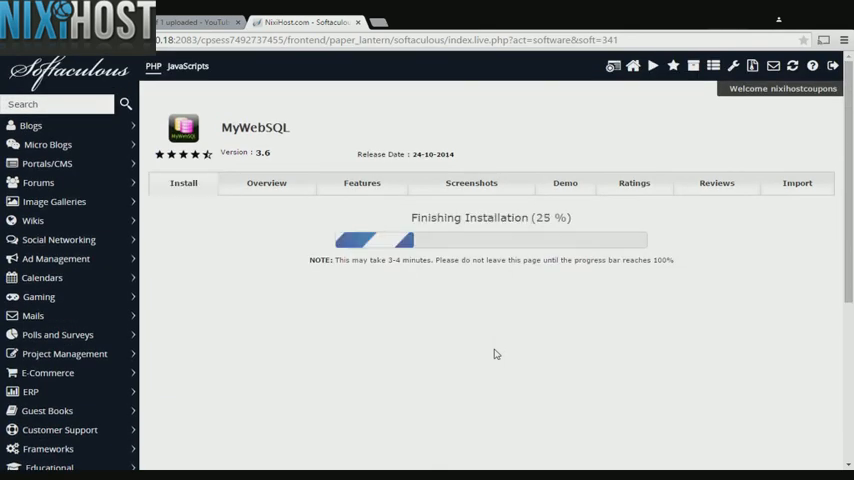